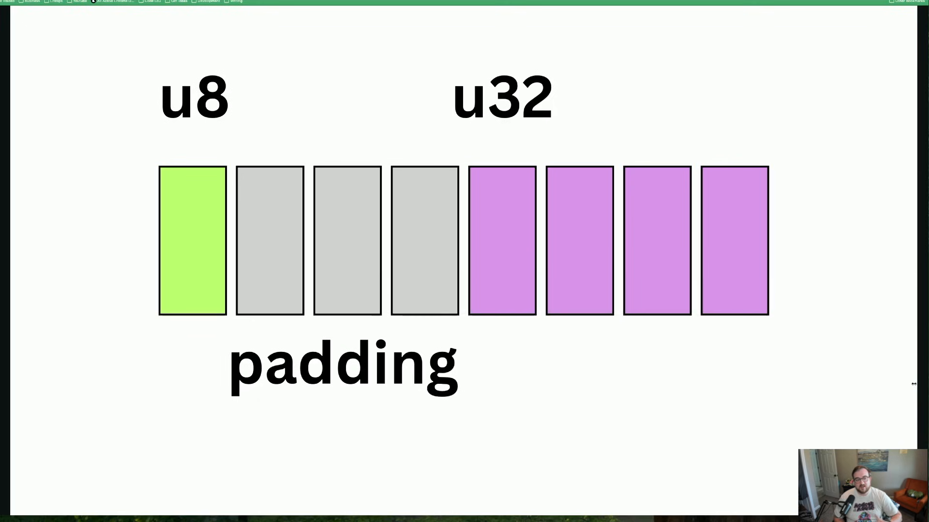
{"action": "mouse_move", "coordinate": [394, 248]}
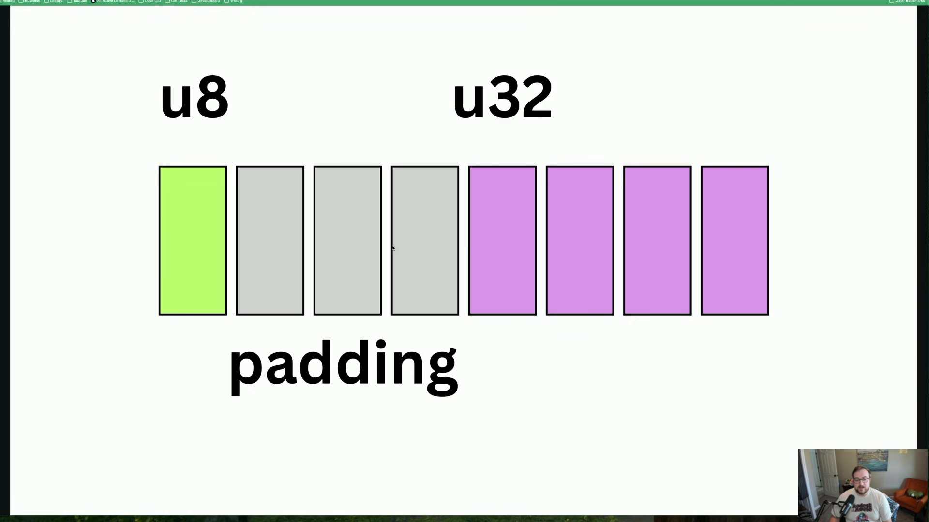
{"action": "mouse_move", "coordinate": [291, 225]}
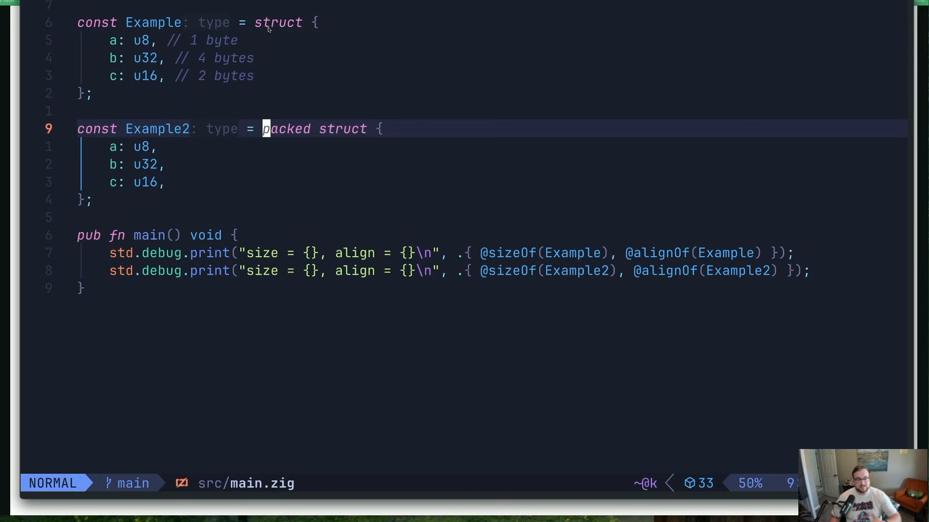
Comment Example2's closing line with '// 1 u8, NO PADDING, 4 bytes, NO PADDING'.
{"action": "type", "text": "// 1 u8, NO"}
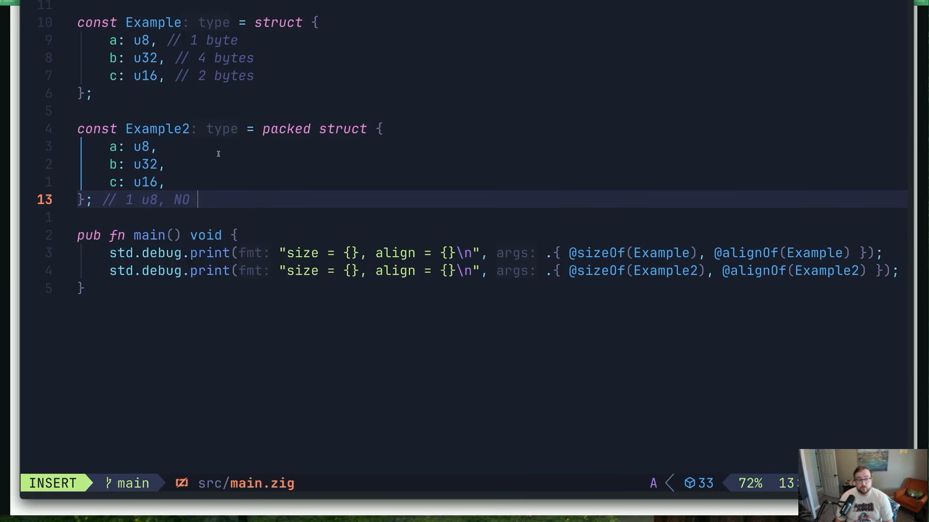
{"action": "type", "text": "PADDING, 4 bytes, NO PADDING,."}
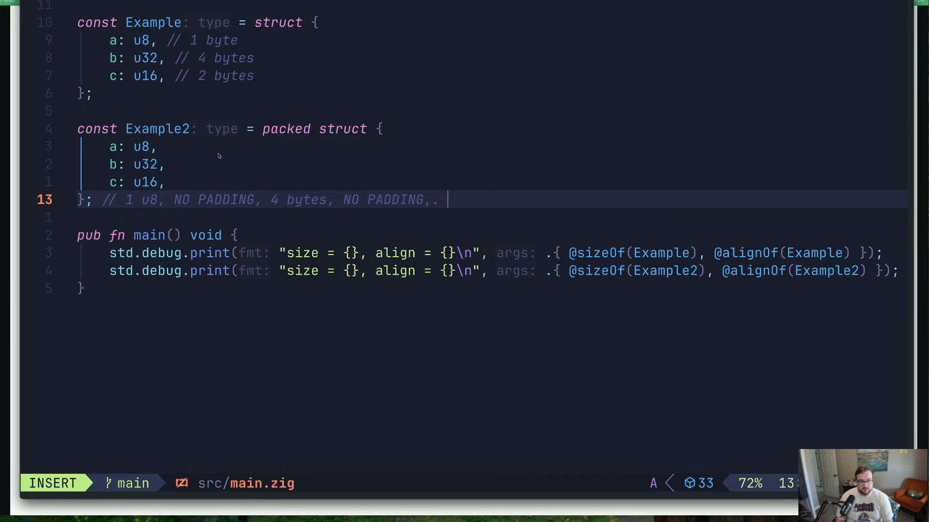
{"action": "type", "text": "u"}
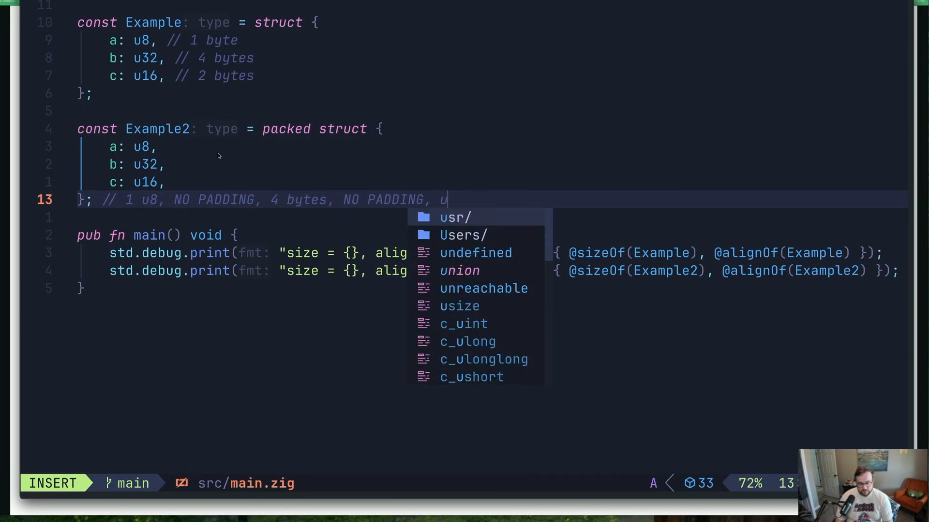
{"action": "type", "text": "16"}
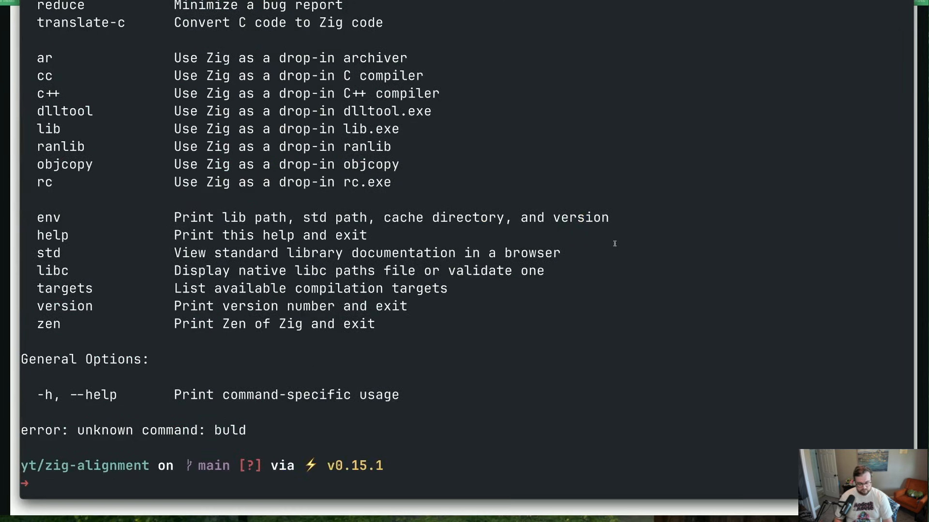
Run 'zig build run' to print size 8, then reopen src/main.zig in vim.
{"action": "type", "text": "zig build run"}
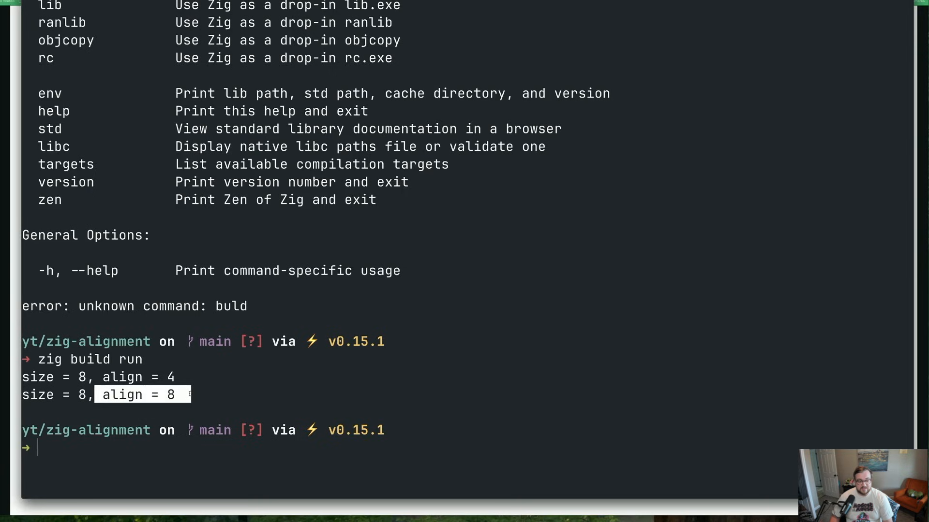
{"action": "type", "text": "vim src/main.zig"}
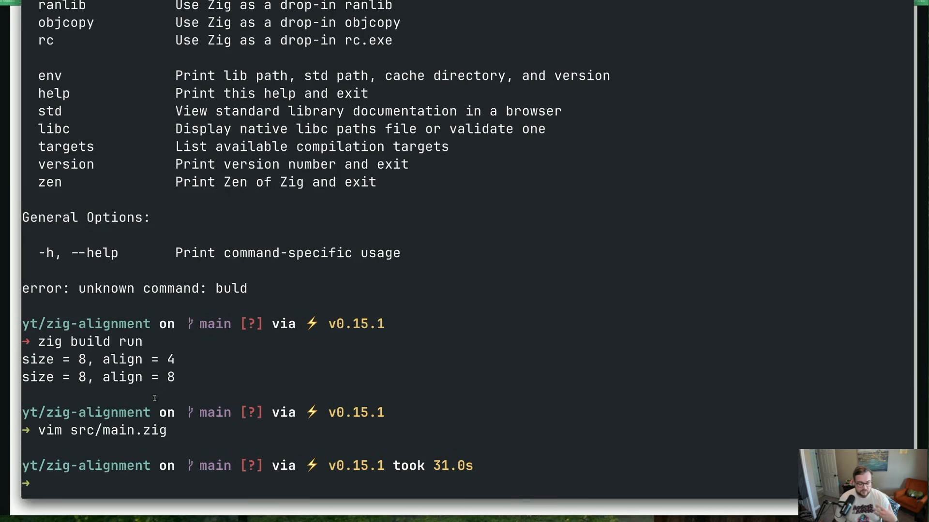
{"action": "type", "text": "vim"}
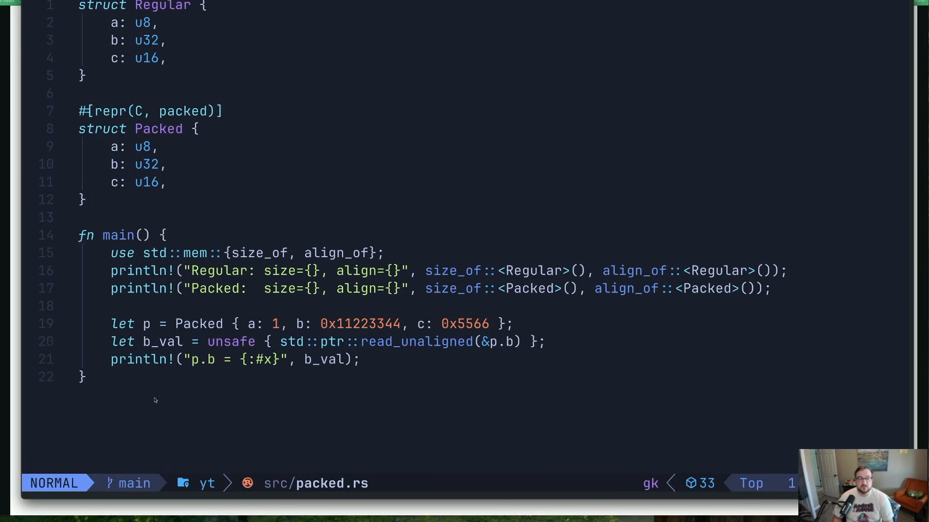
Scroll through packed.rs reviewing the Regular/Packed size prints and unaligned read.
{"action": "key", "text": "j"}
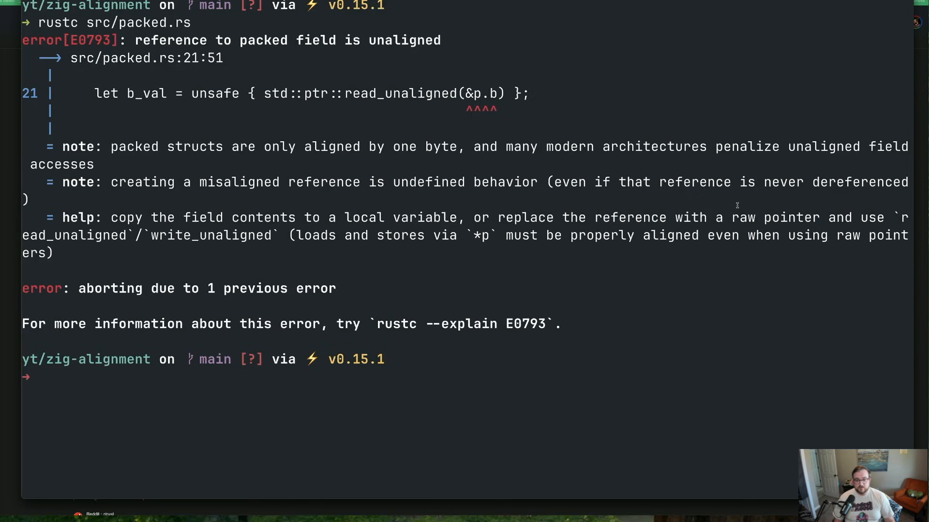
Look up the E0793 error with 'rustc --explain E0793'.
{"action": "type", "text": "rustc --explain E0793"}
{"action": "type", "text": "let b_ptr: *const u32 ="}
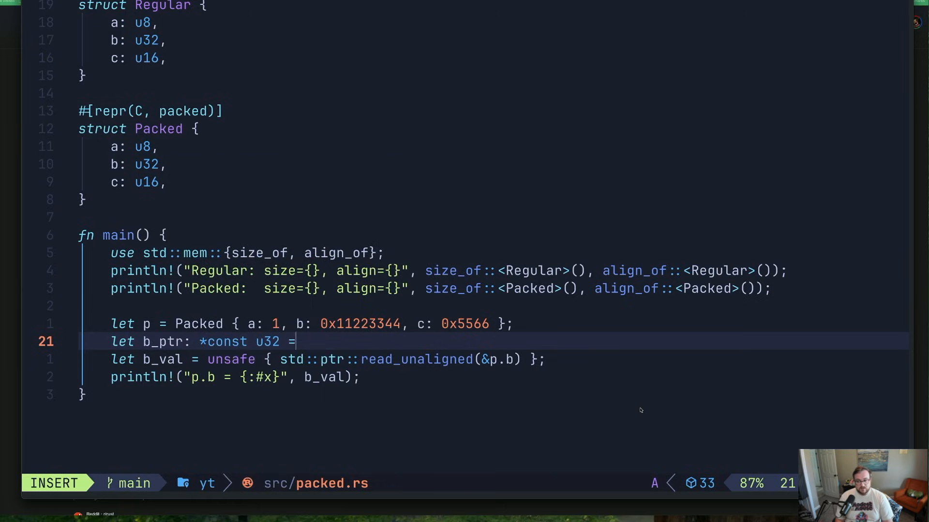
Type 'let b_ptr: *const u32 = unsafe { &p.b as *const u32 };' above the read.
{"action": "type", "text": "unsafe {}"}
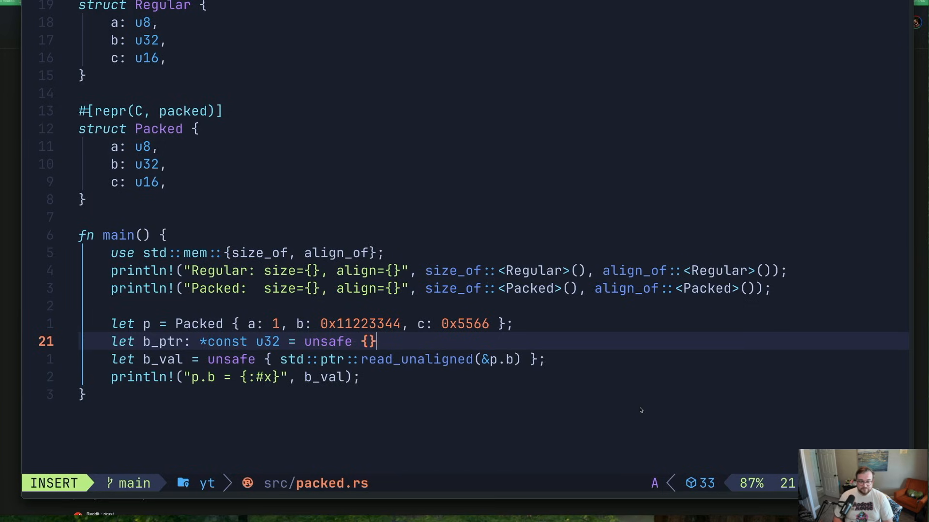
{"action": "type", "text": "&p.b as *const u"}
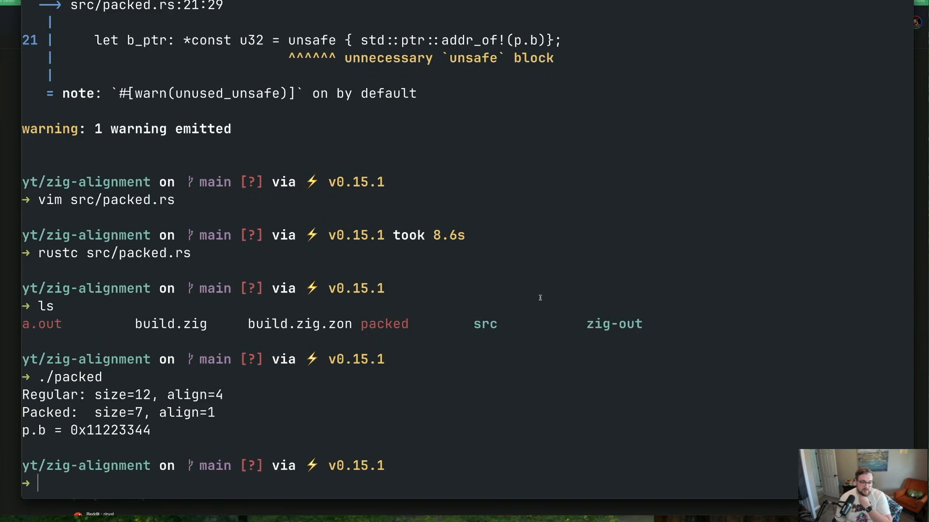
Open the Go example src/packed.go in vim.
{"action": "type", "text": "vim src/g"}
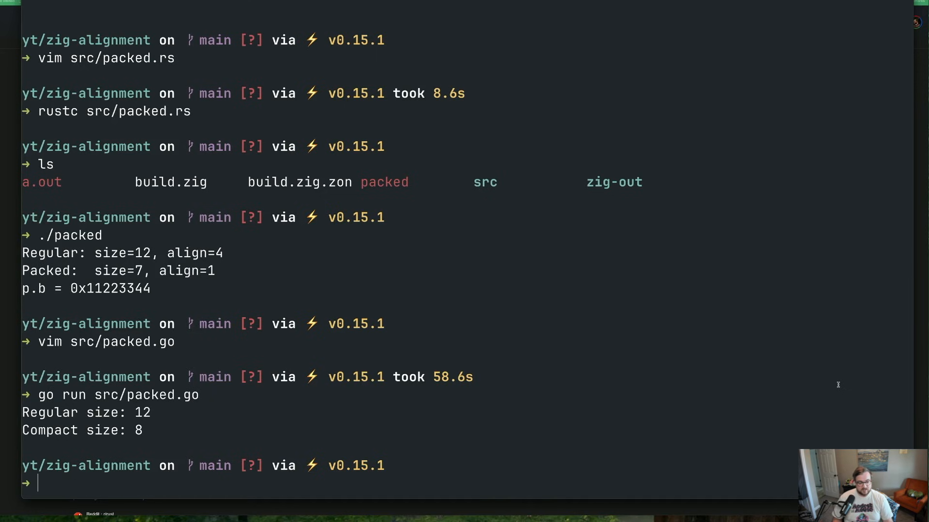
Run 'go run src/packed.go', printing regular size 12 and compact size 8.
{"action": "type", "text": "go run src/packed.go"}
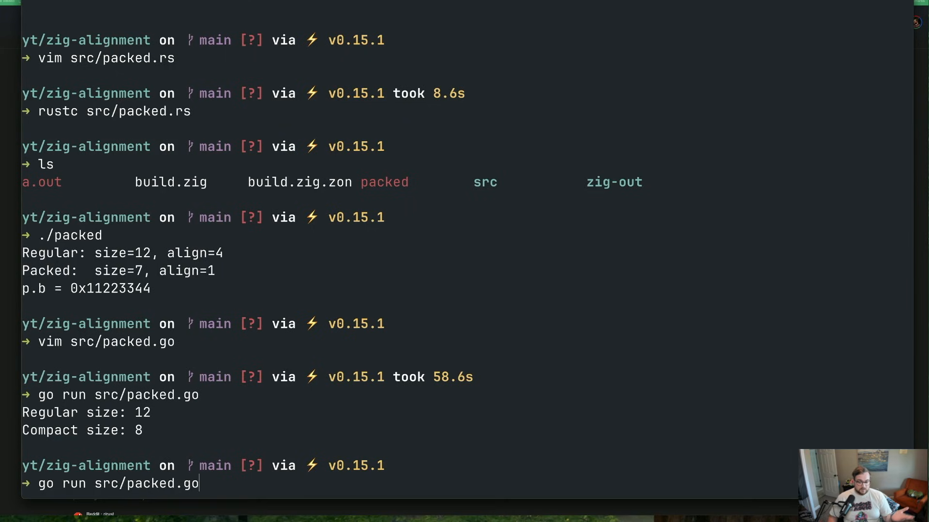